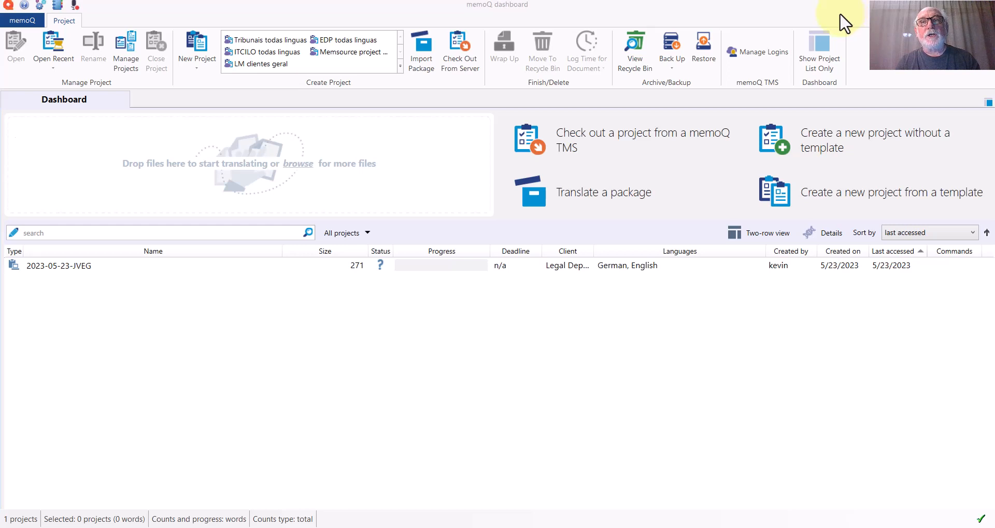
mouse_move(755, 60)
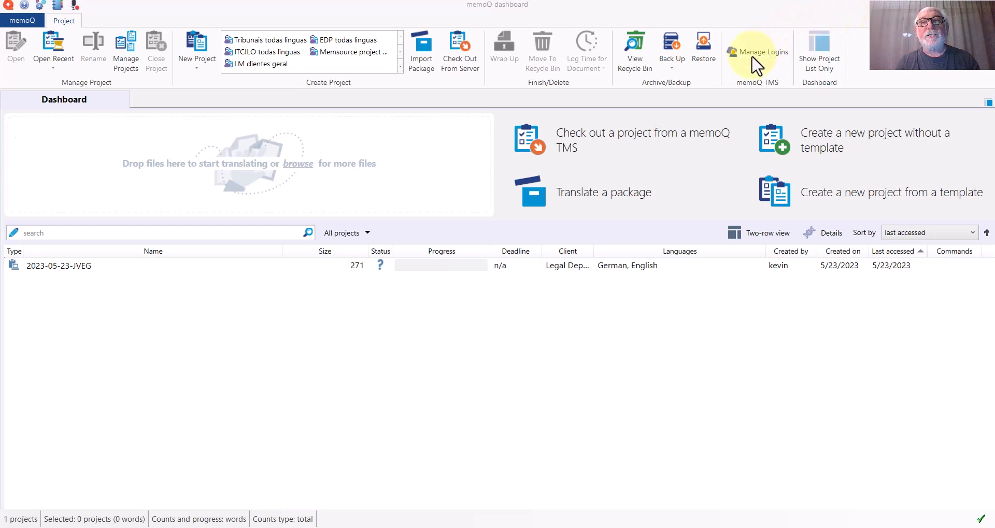
- Open Manage Logins and select the mimesis.memoq.com/redcloud stored login
click(763, 52)
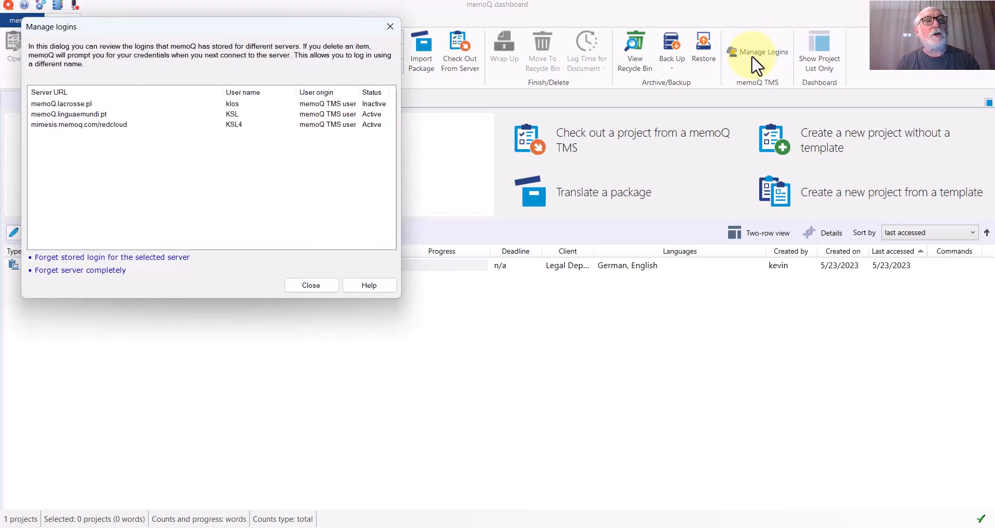
mouse_move(136, 123)
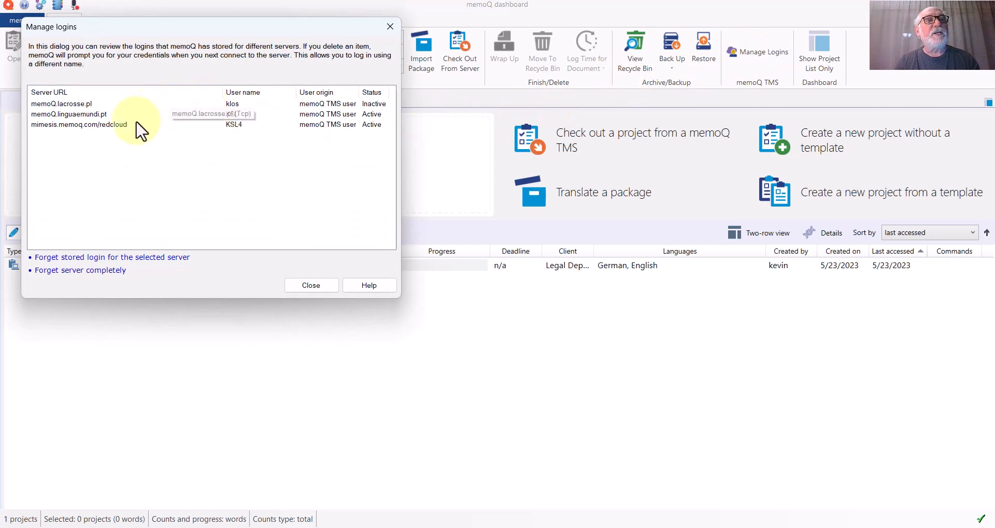
click(79, 125)
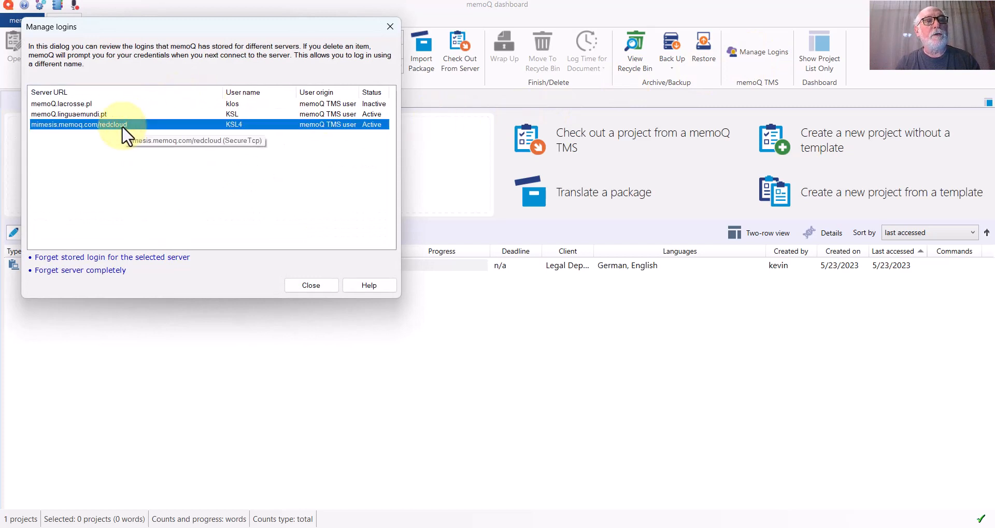
mouse_move(101, 257)
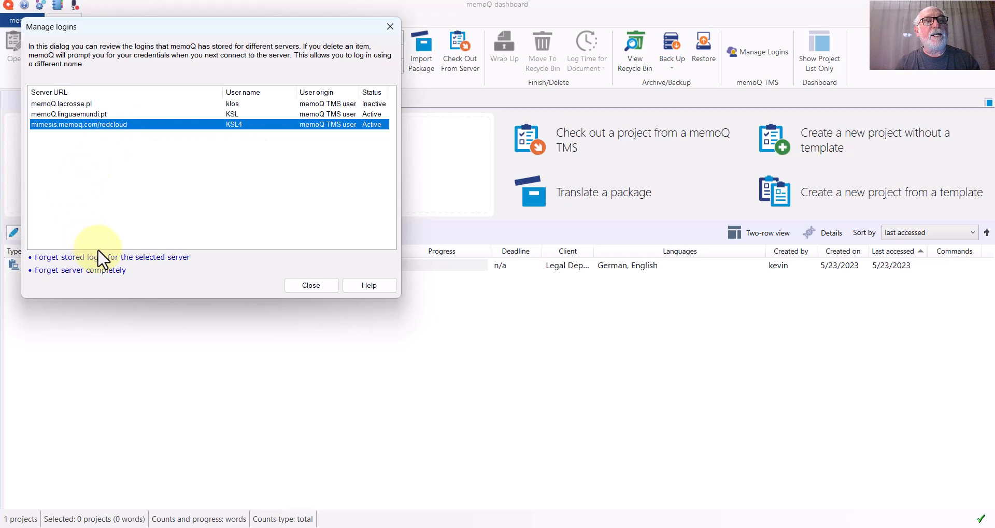
mouse_move(111, 263)
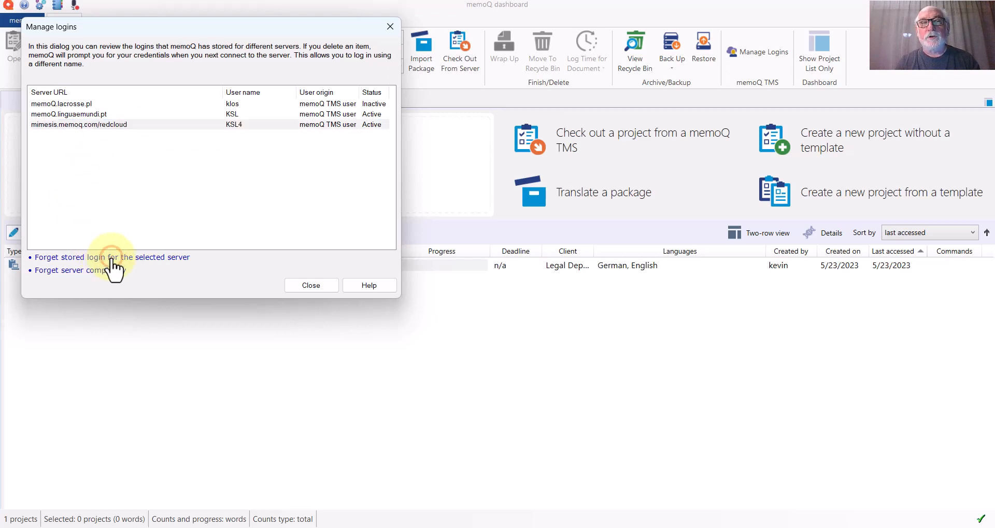
- Replace the redcloud login with memoQ user name KSL3 and its password, then submit
click(112, 257)
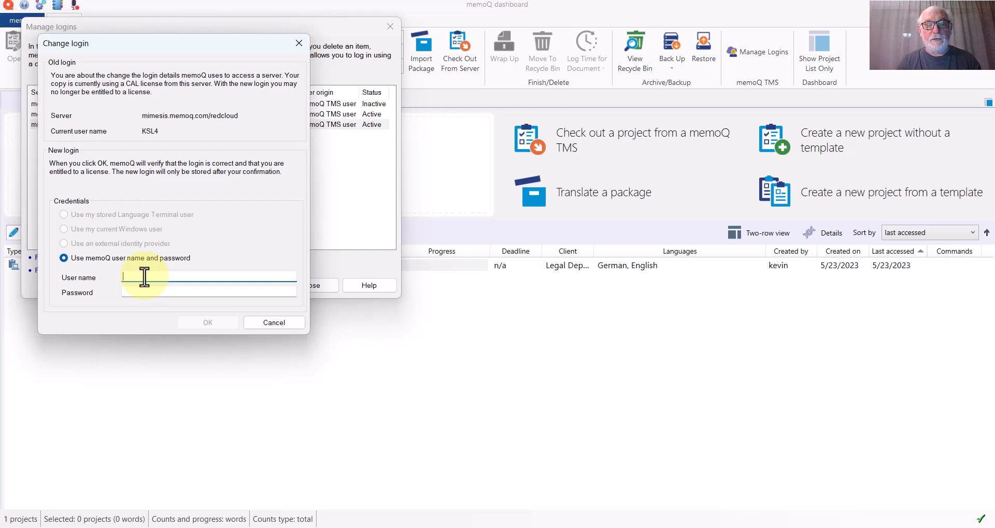
text(KSL3)
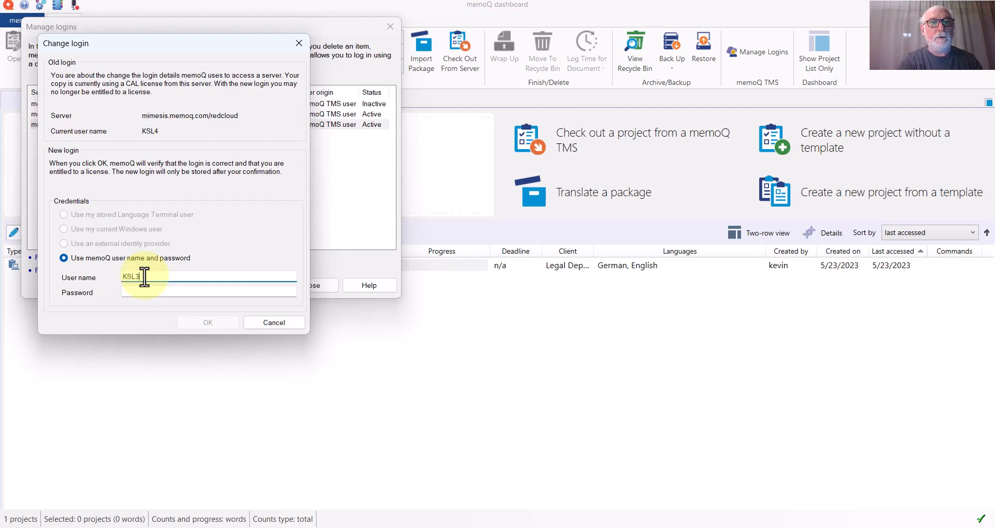
click(190, 292)
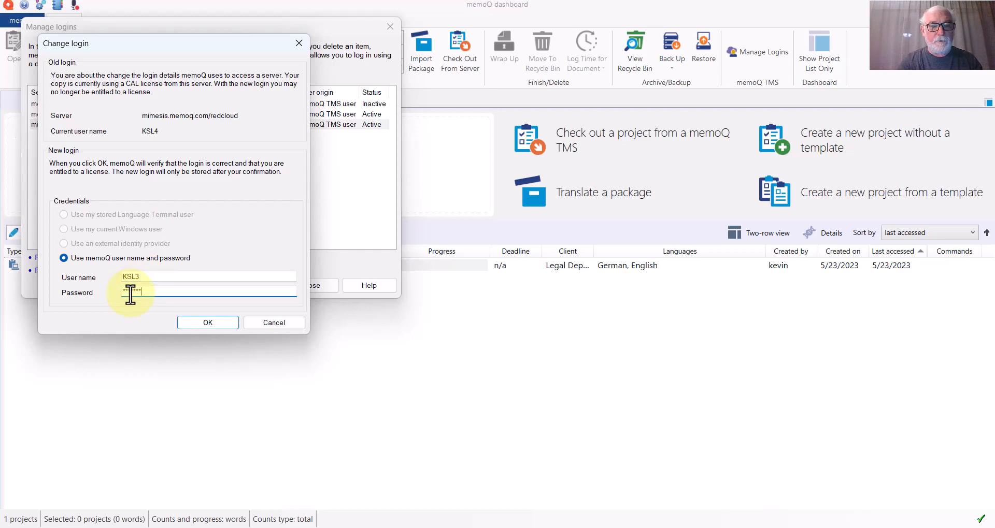
text(password)
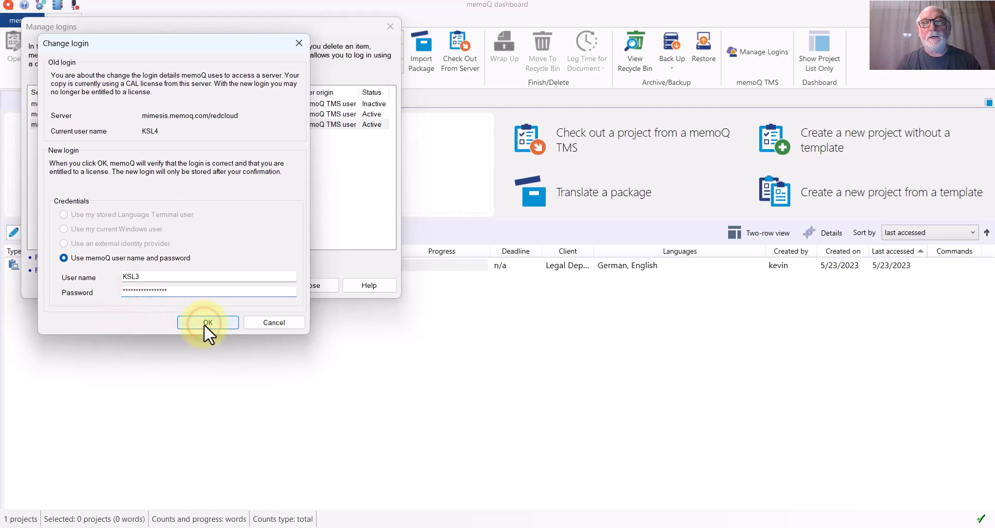
click(207, 322)
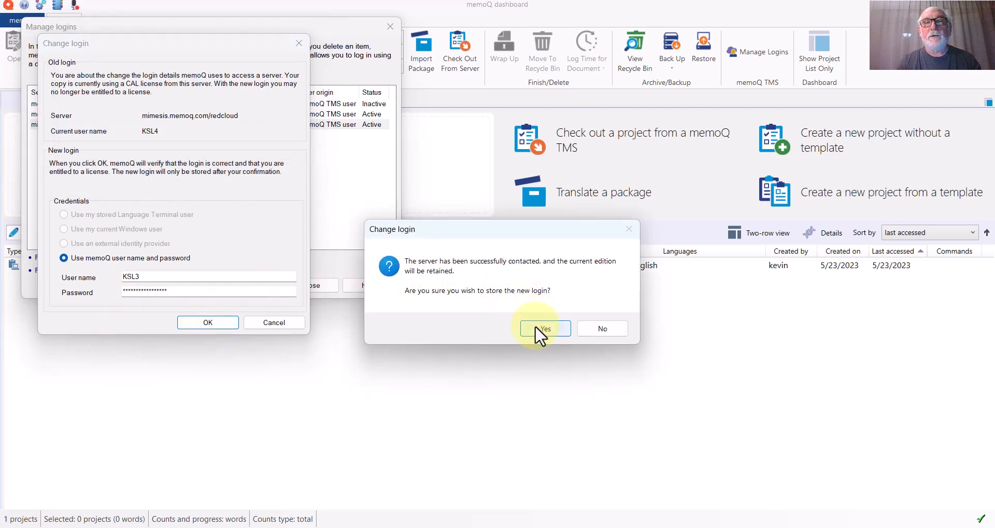
- Confirm storing the KSL3 login and close Manage logins
click(543, 329)
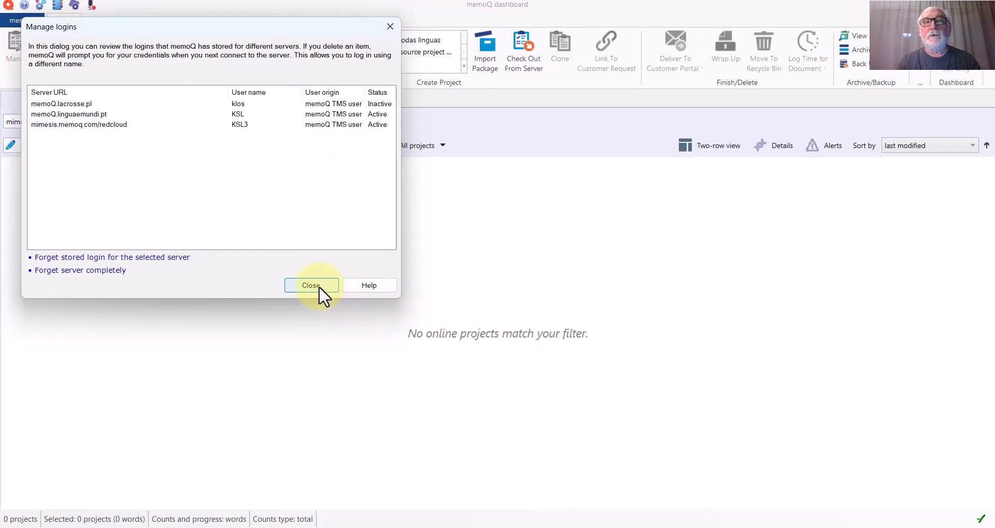
click(311, 285)
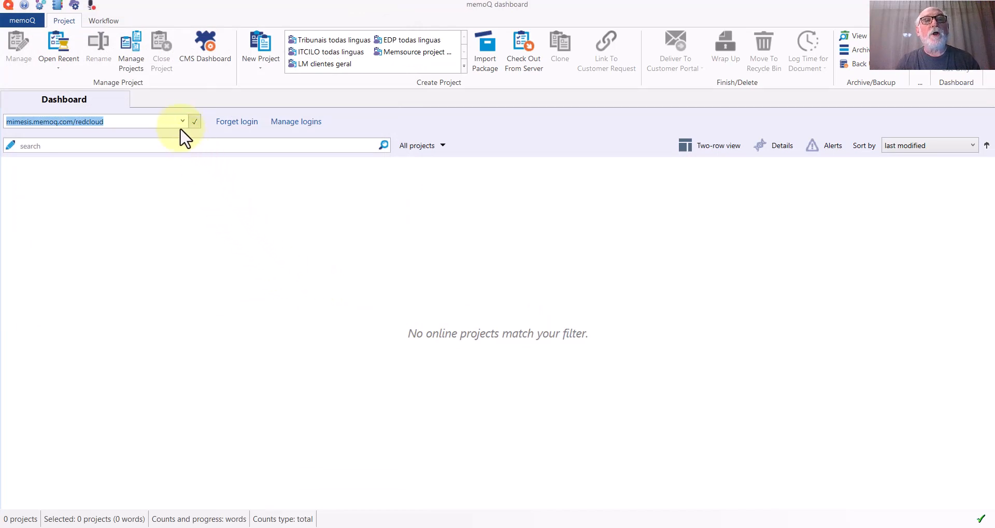
- Switch the Dashboard to My Computer and select the 2023-05-23-JVEG project
click(183, 122)
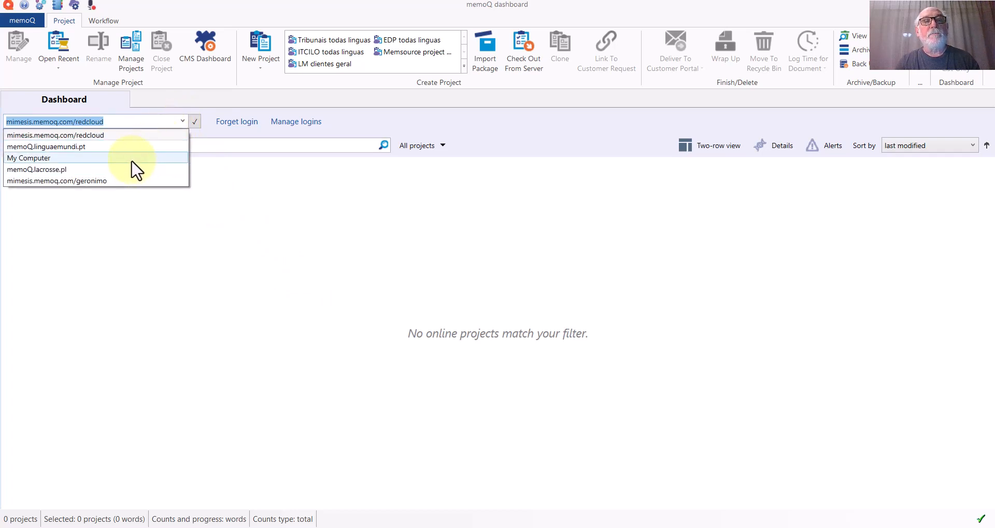
click(29, 157)
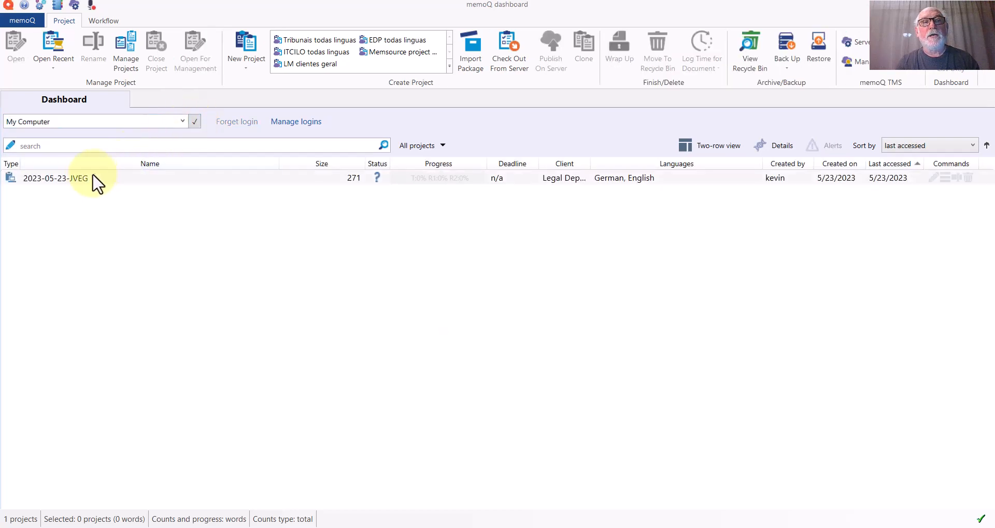
click(56, 178)
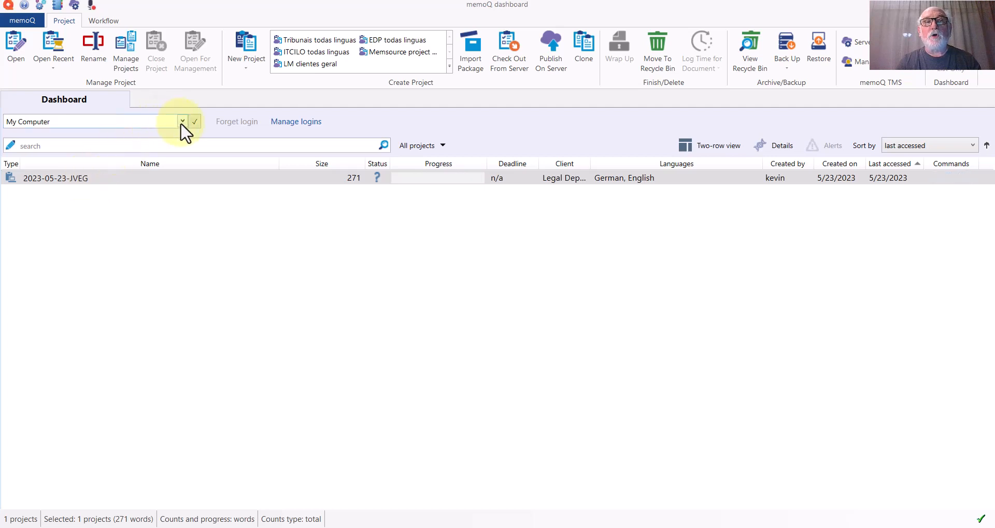
- Set the Dashboard project location back to mimesis.memoq.com/redcloud
click(183, 121)
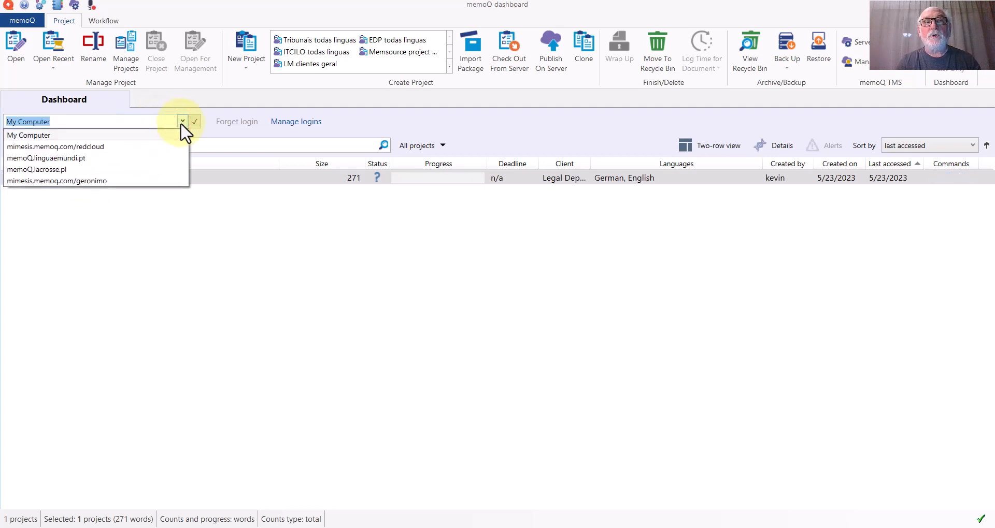
mouse_move(158, 151)
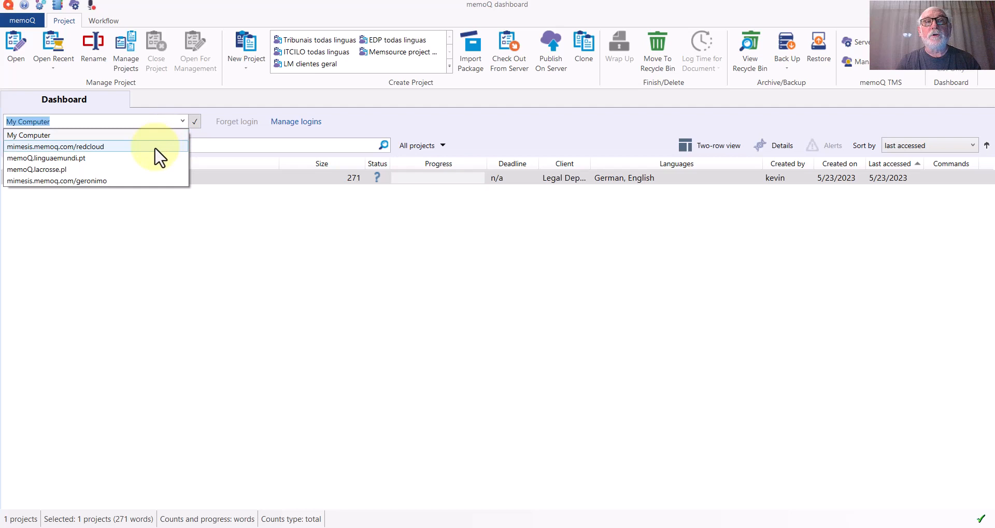
click(55, 147)
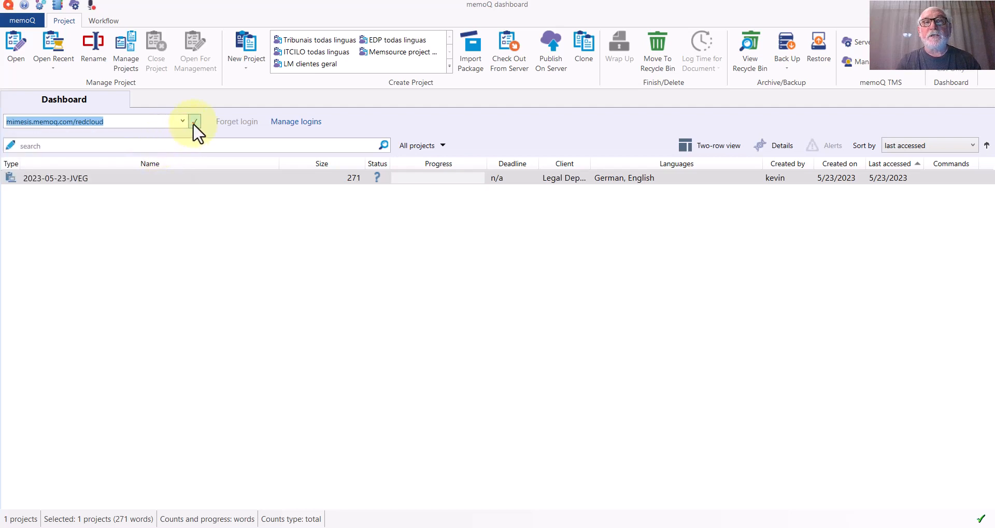